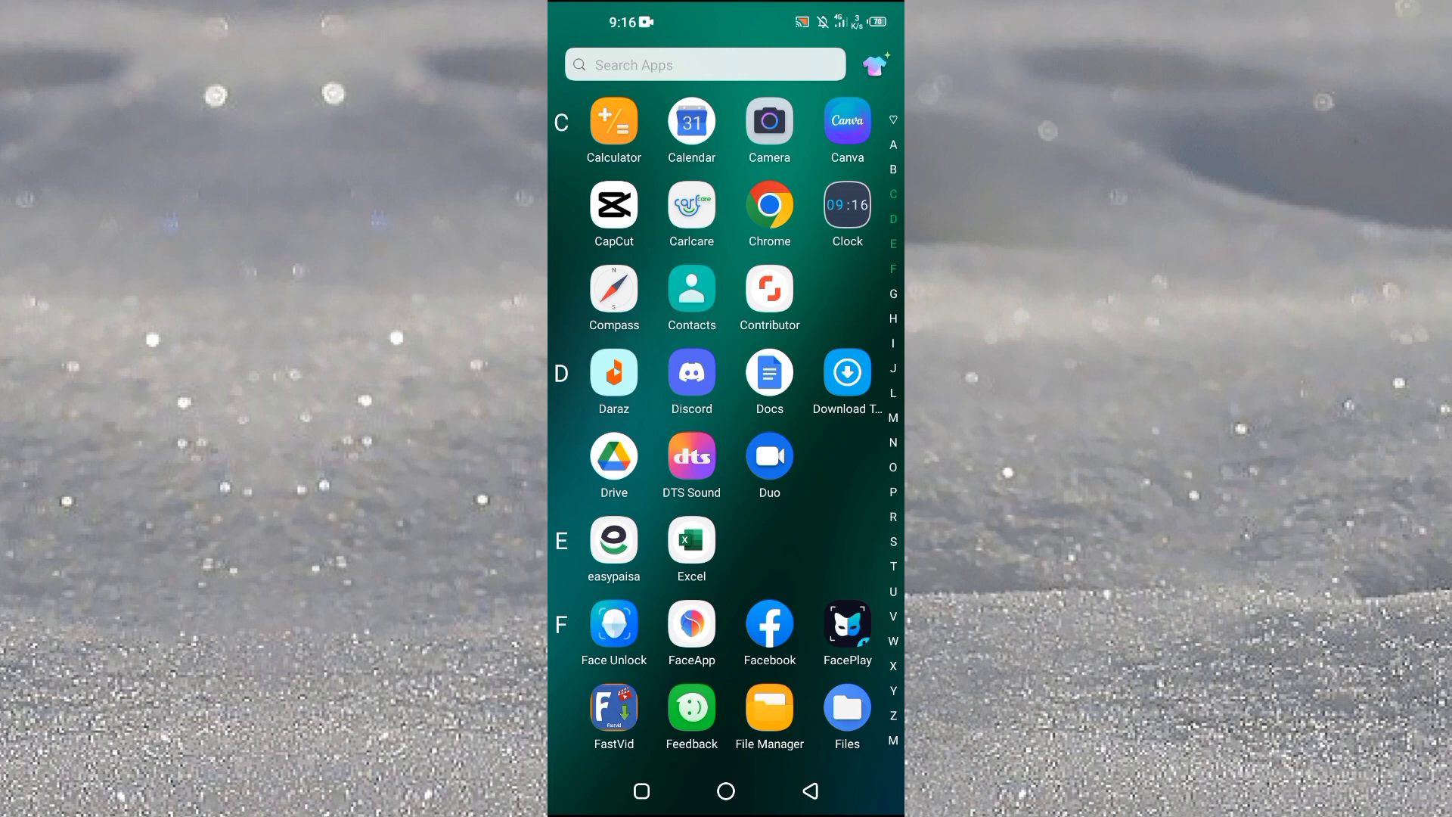
Step: Launch Canva to browse mobile video templates like the purple gradient special offer
{"action": "left_click", "coordinate": [847, 121]}
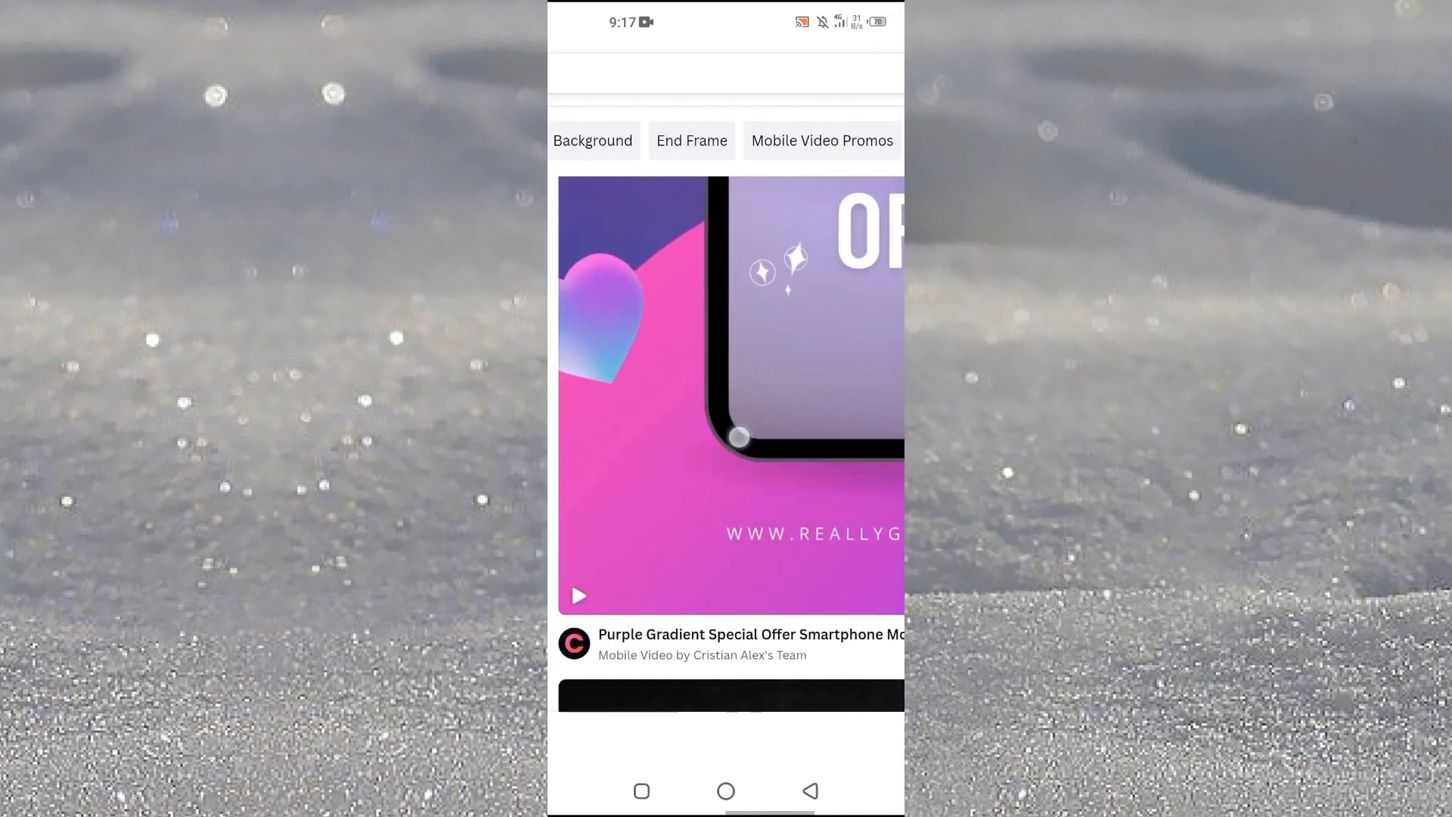
Step: Open the Purple Gradient Special Offer Smartphone template in the 15.9-second video editor
{"action": "left_click", "coordinate": [729, 396]}
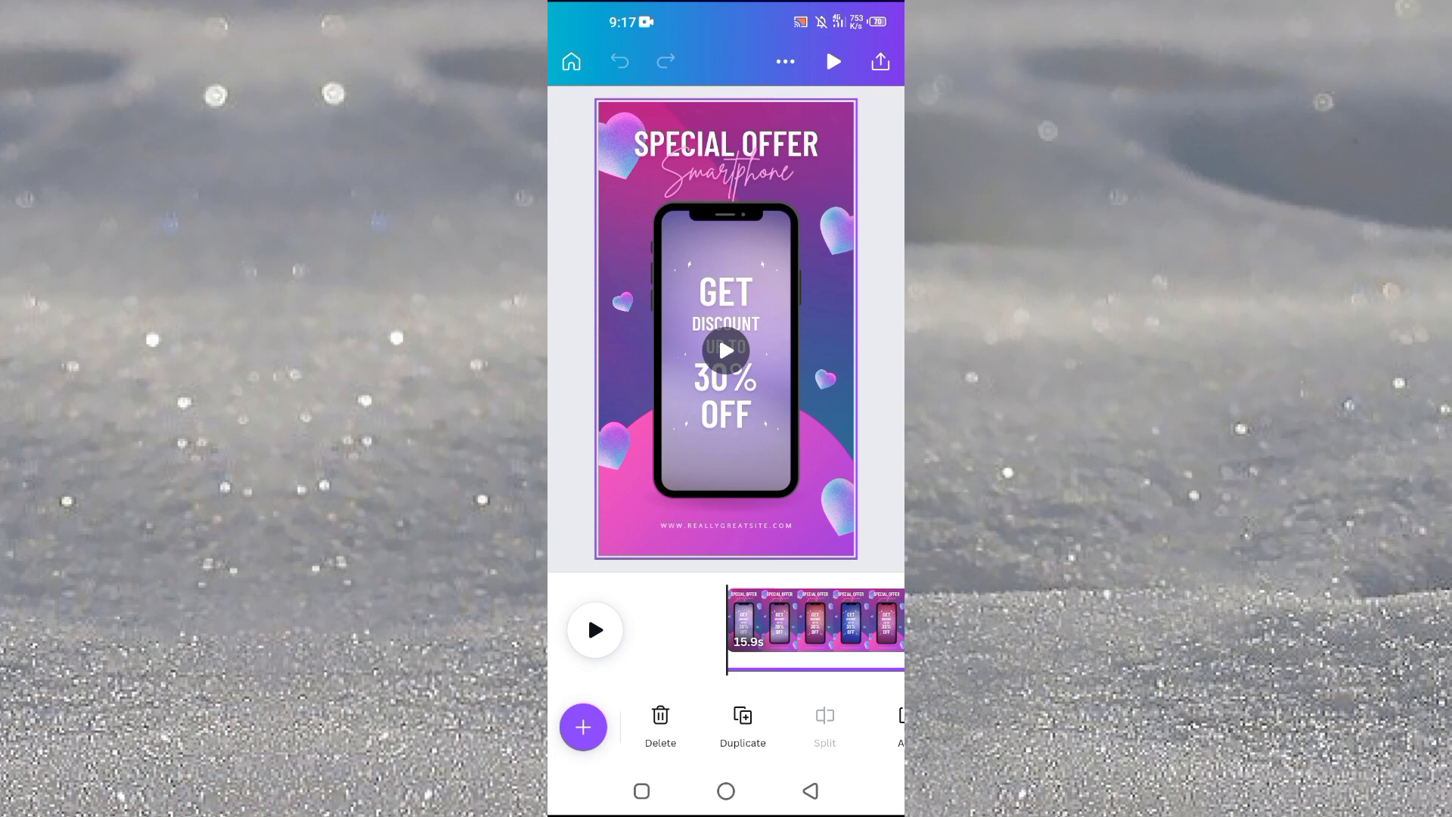
Step: From the + content menu, open the audio library to add a 15.9-second music track
{"action": "left_click", "coordinate": [583, 727]}
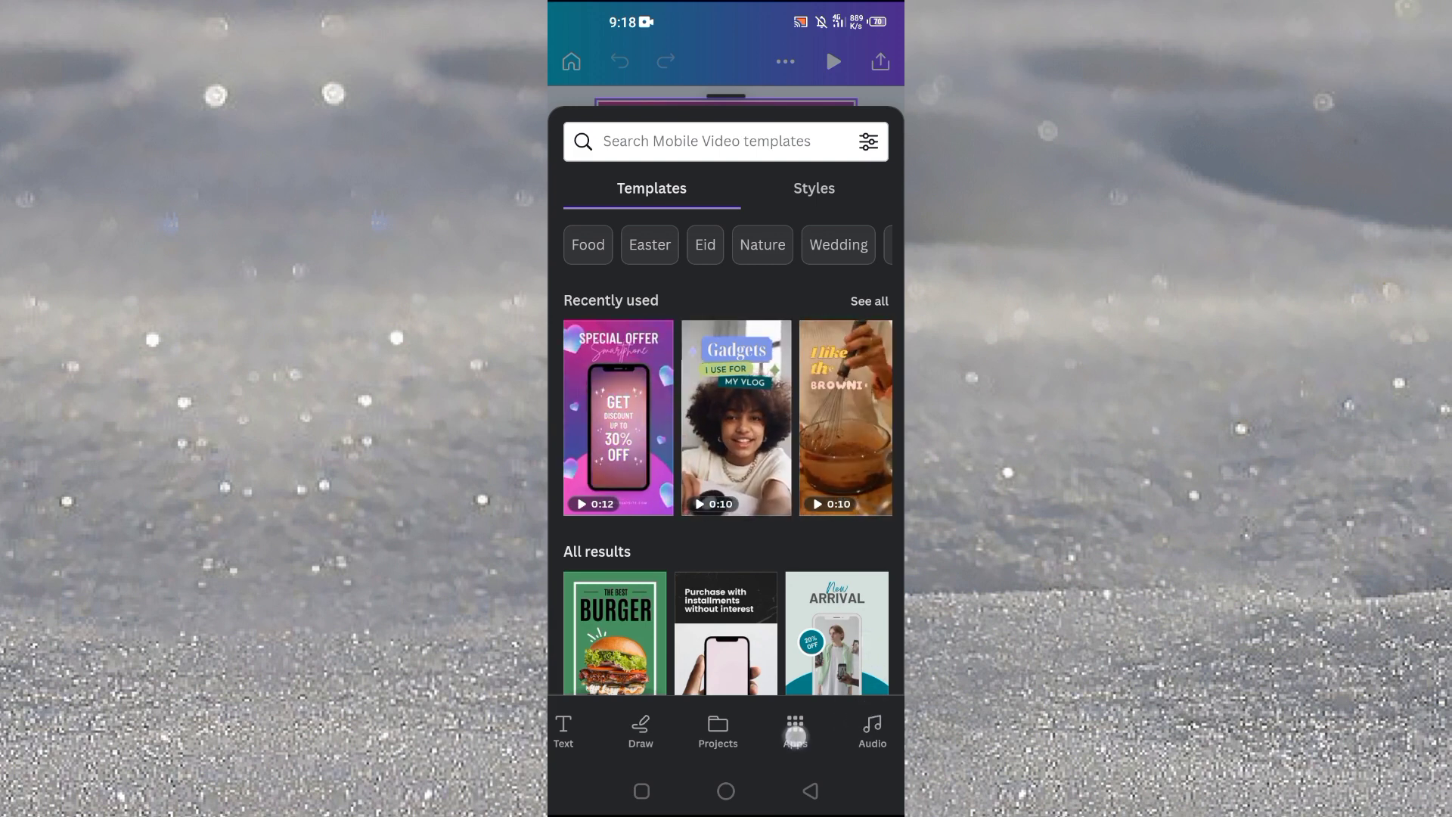
{"action": "left_click", "coordinate": [794, 731]}
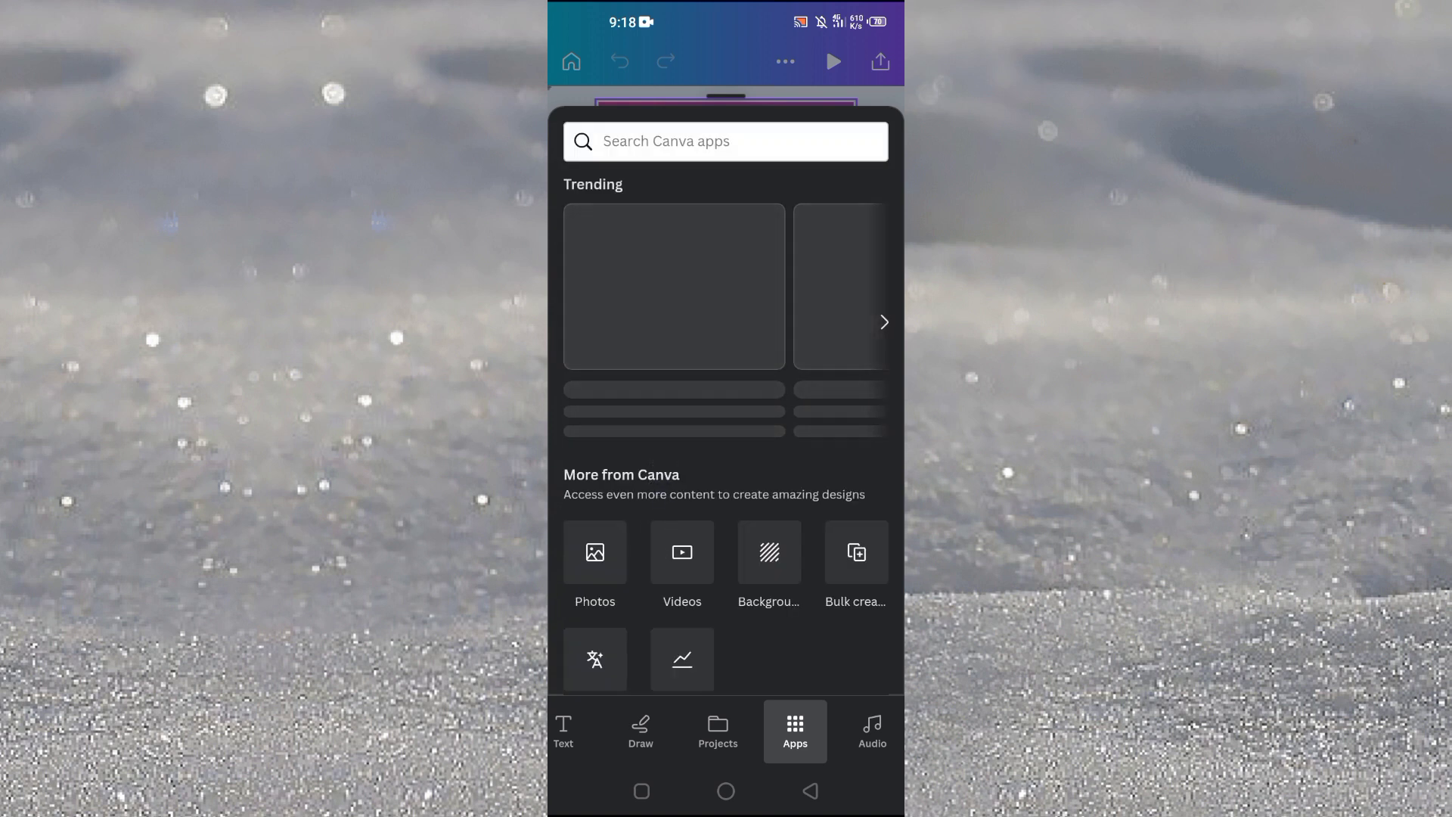
{"action": "scroll", "scroll_direction": "down", "scroll_amount": 3}
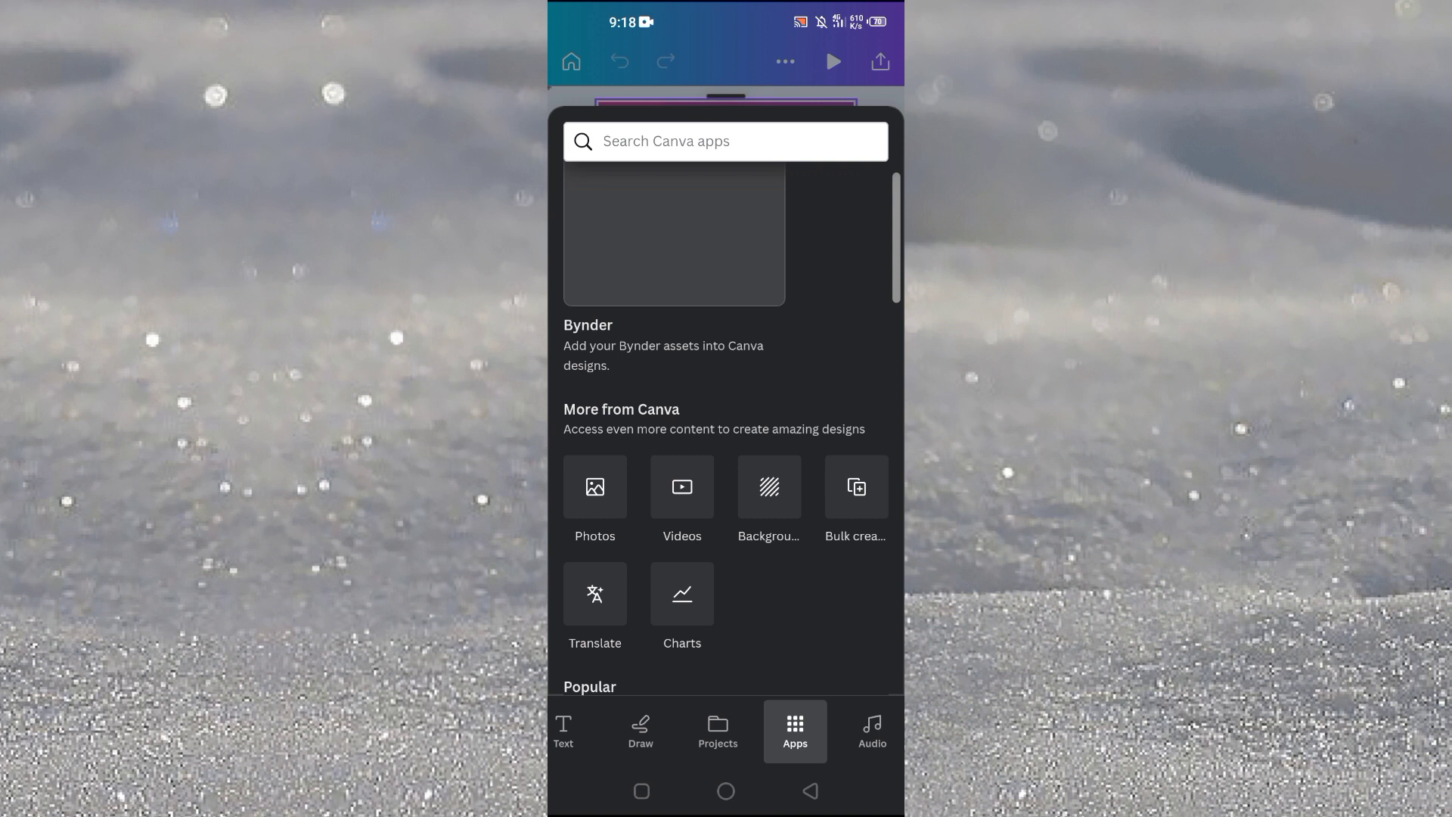
{"action": "left_click", "coordinate": [872, 731]}
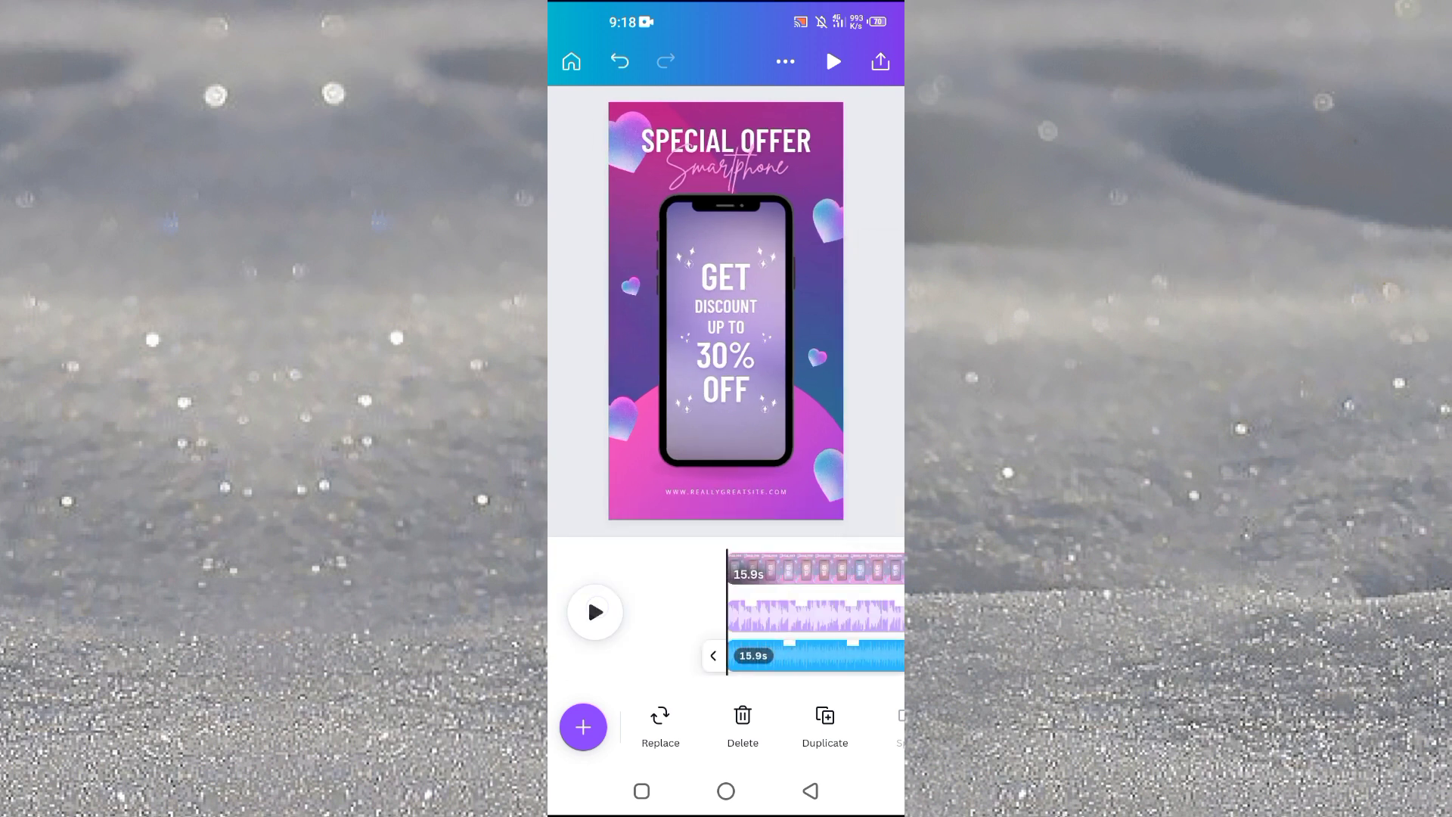
{"action": "left_click", "coordinate": [834, 62]}
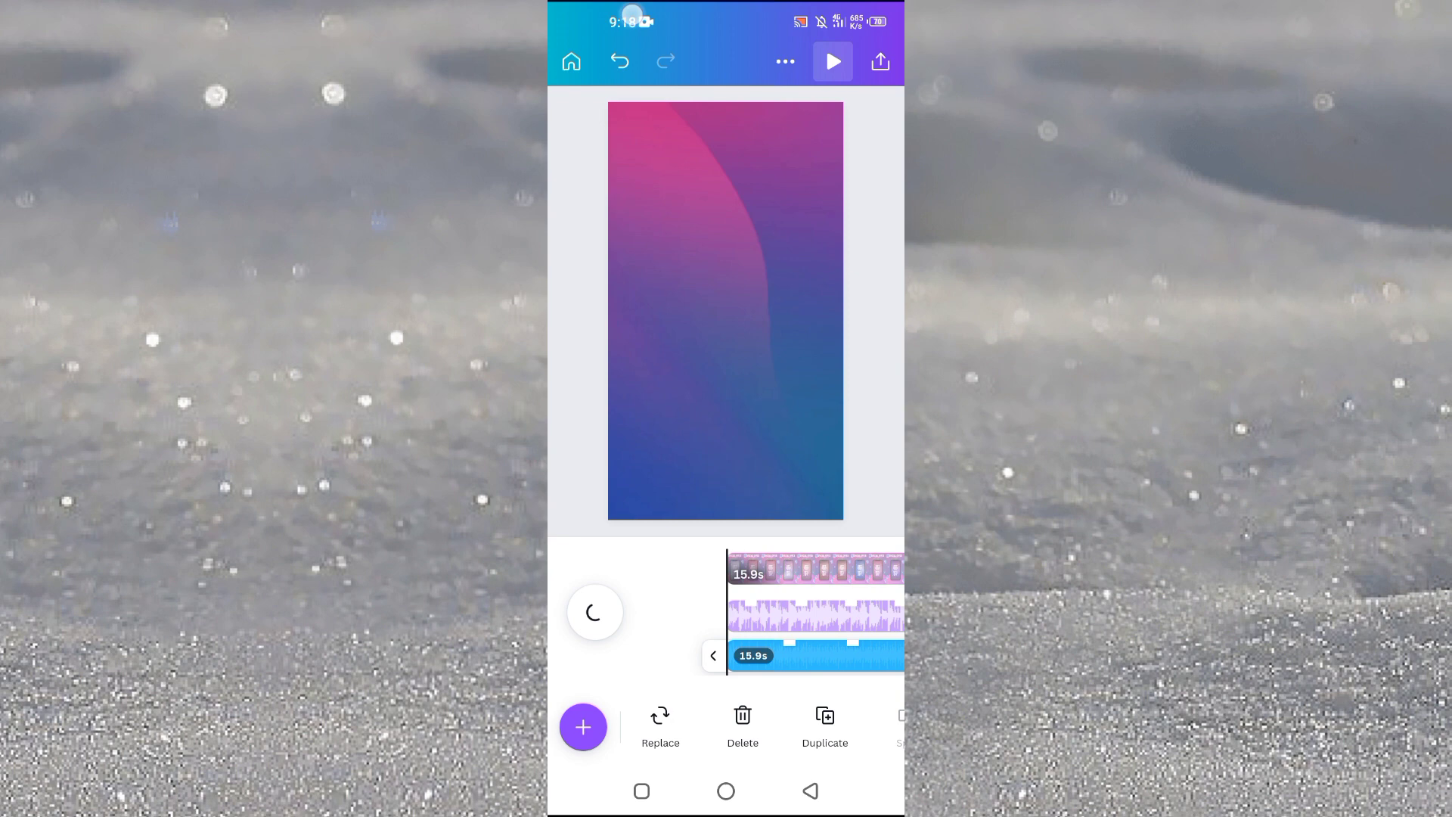
{"action": "left_click", "coordinate": [832, 61]}
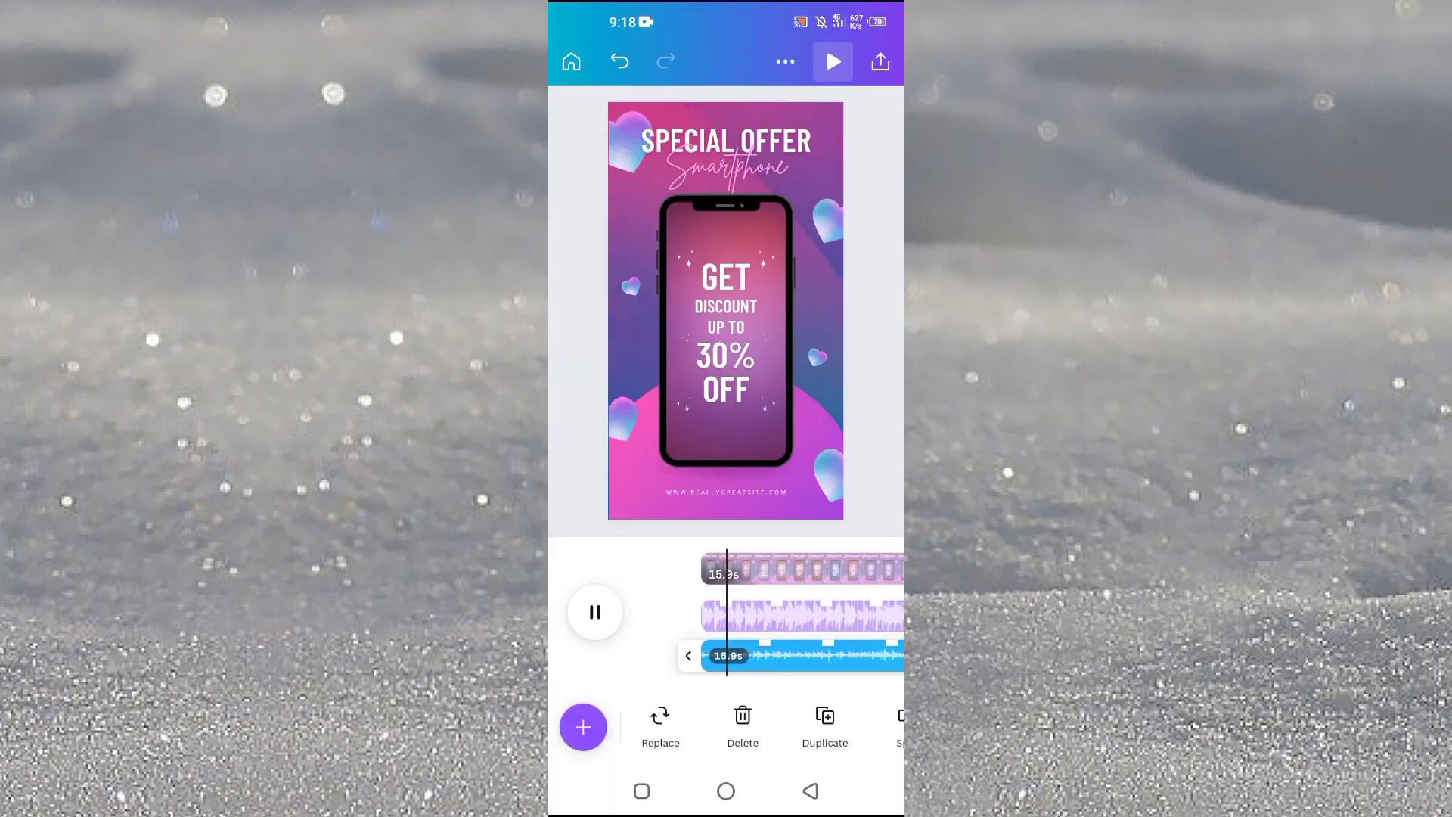
{"action": "left_click", "coordinate": [595, 611]}
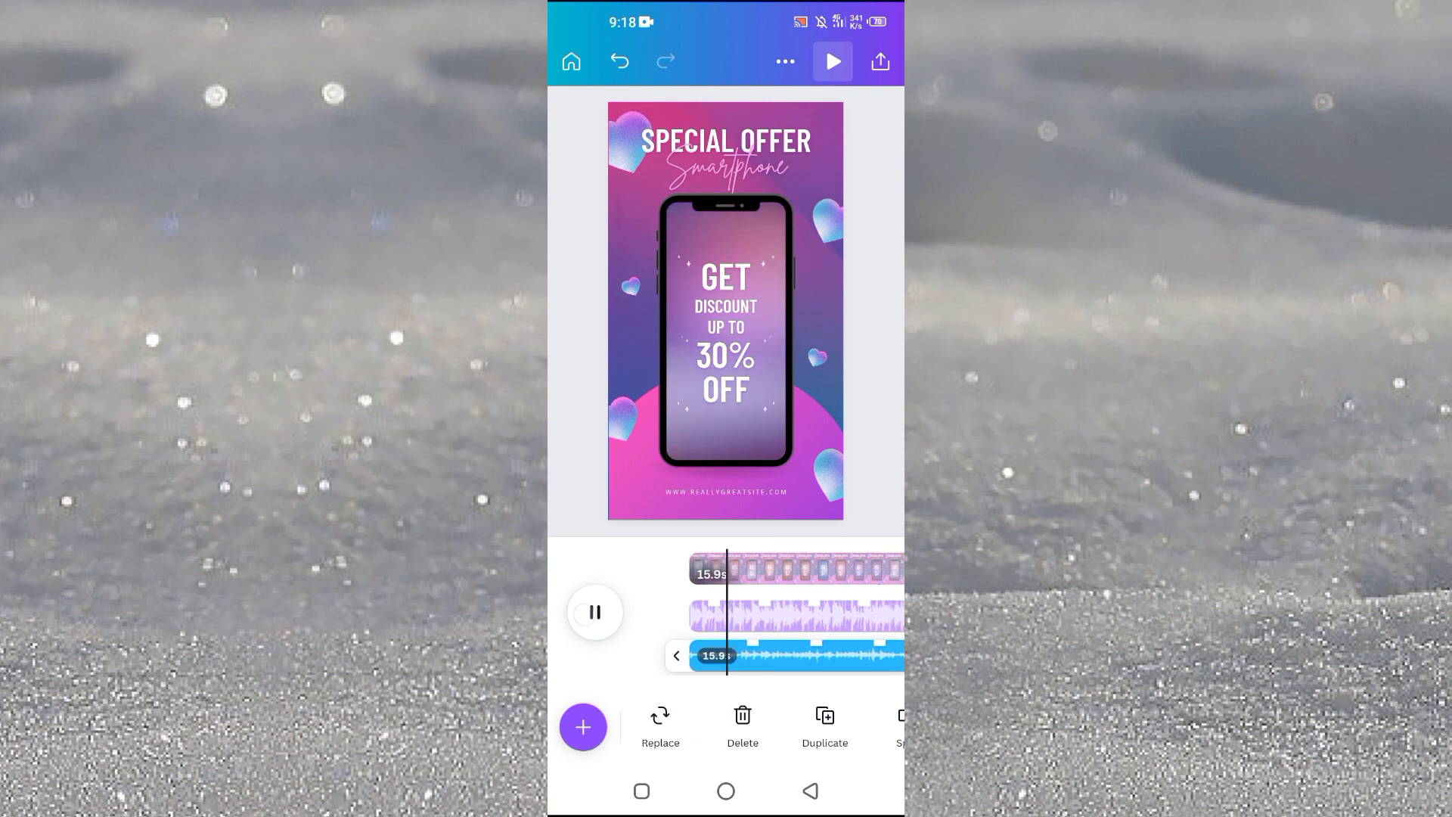
{"action": "left_click", "coordinate": [594, 611]}
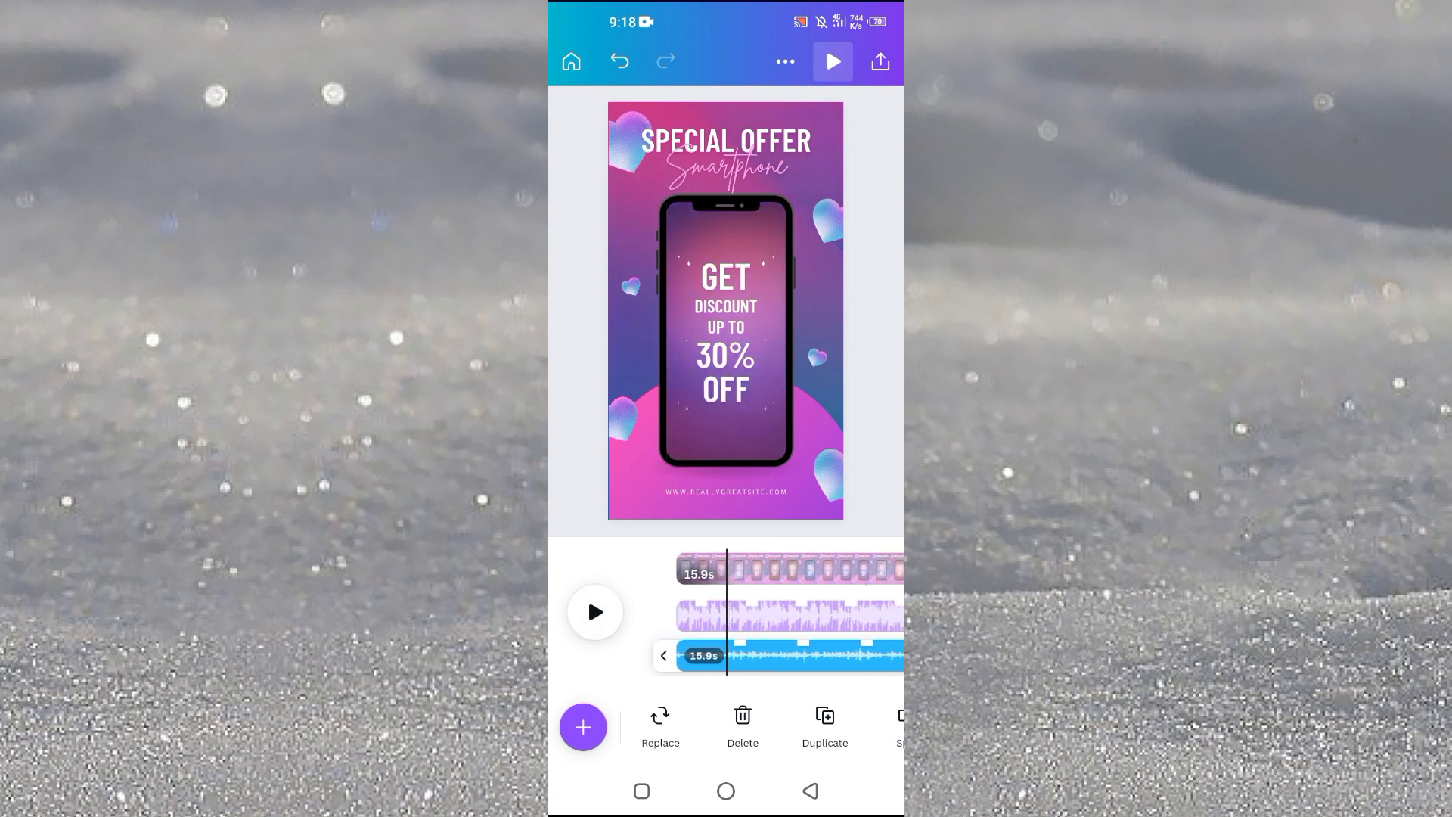